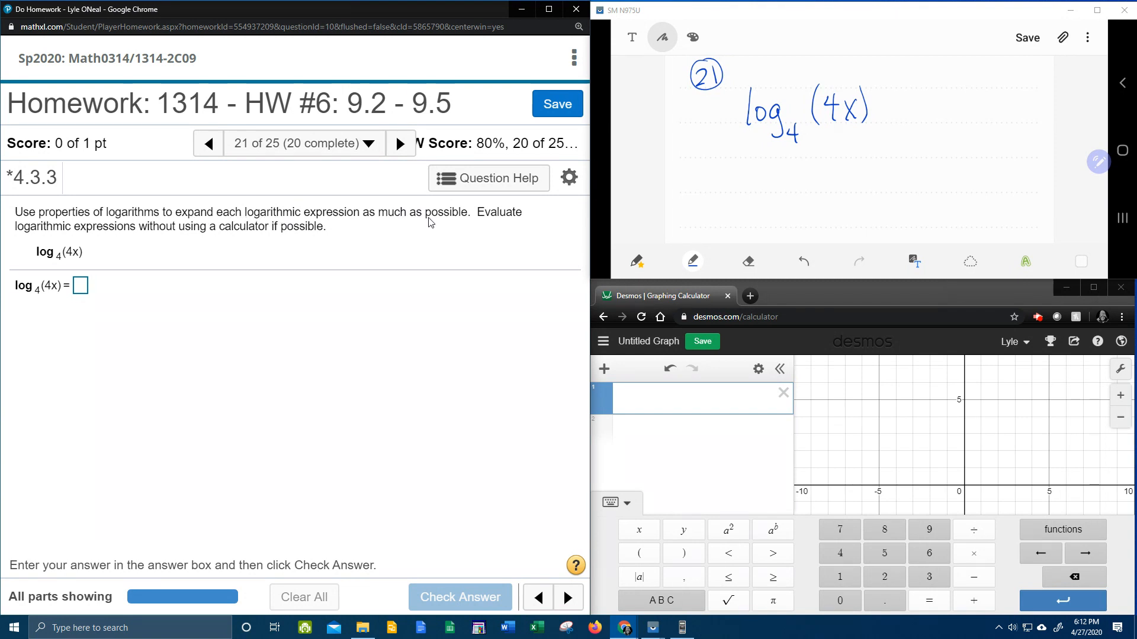
{"action": "mouse_move", "coordinate": [62, 239]}
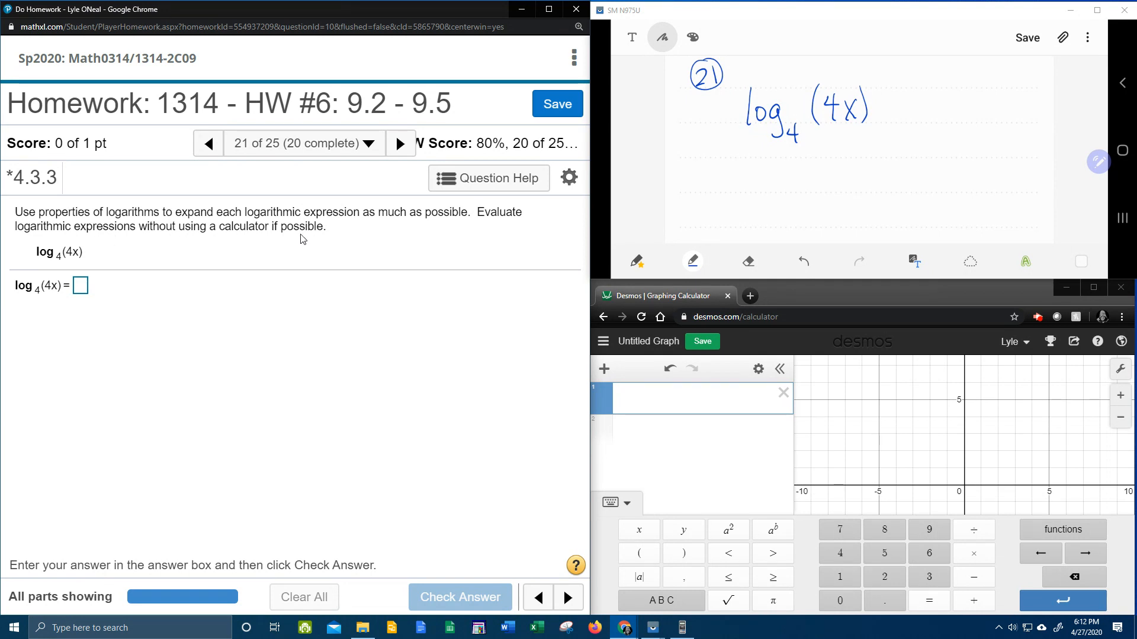
{"action": "mouse_move", "coordinate": [289, 242]}
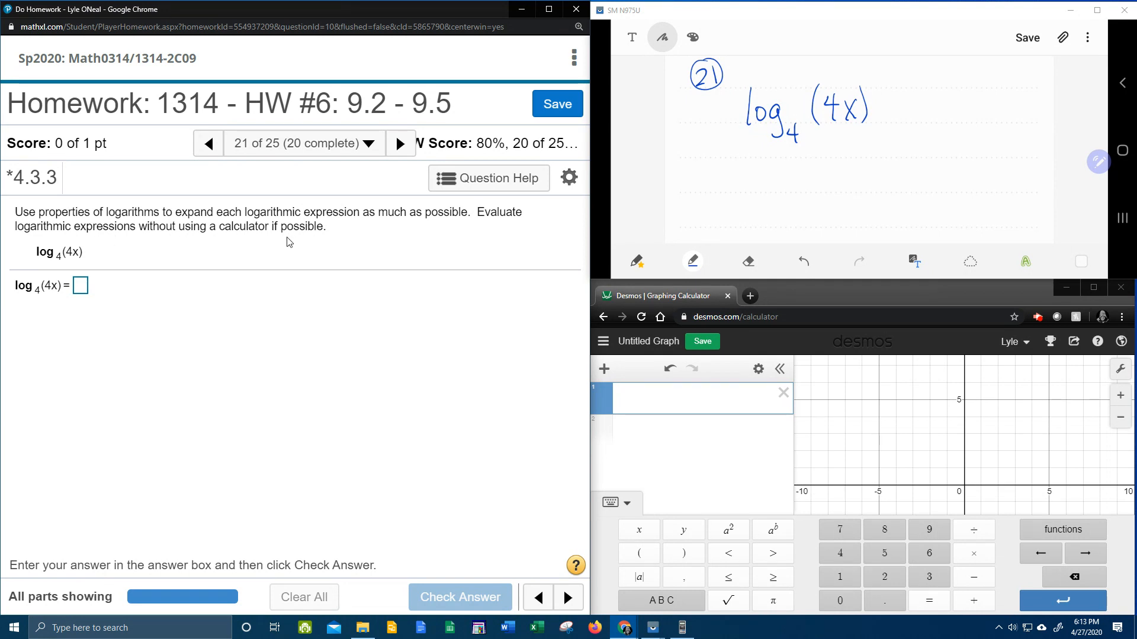
{"action": "mouse_move", "coordinate": [219, 240]}
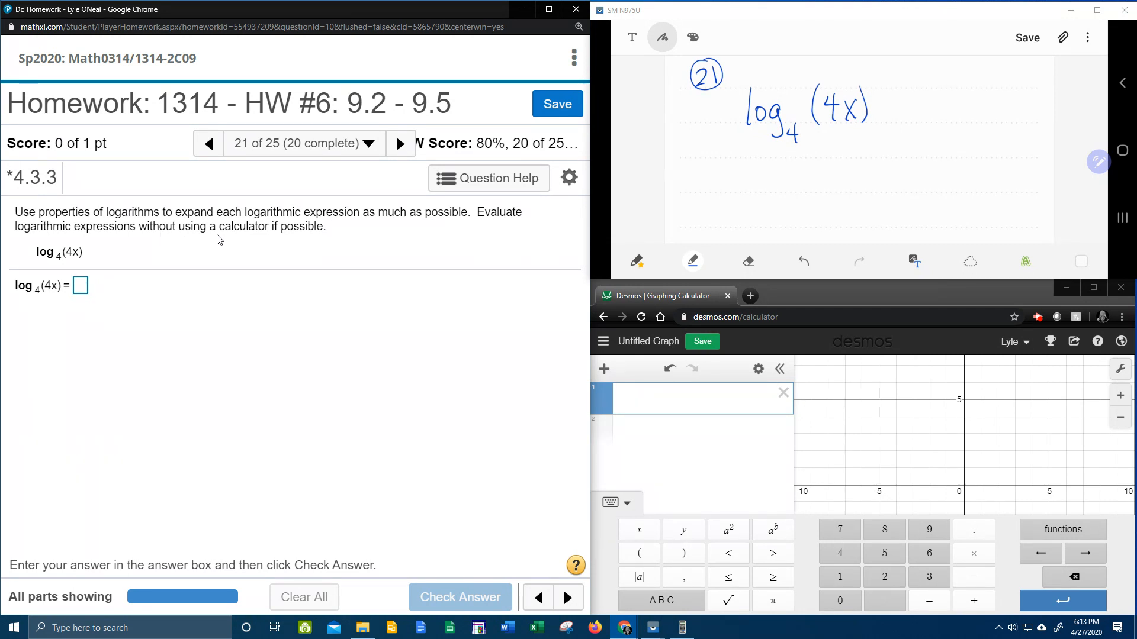
{"action": "mouse_move", "coordinate": [220, 240]}
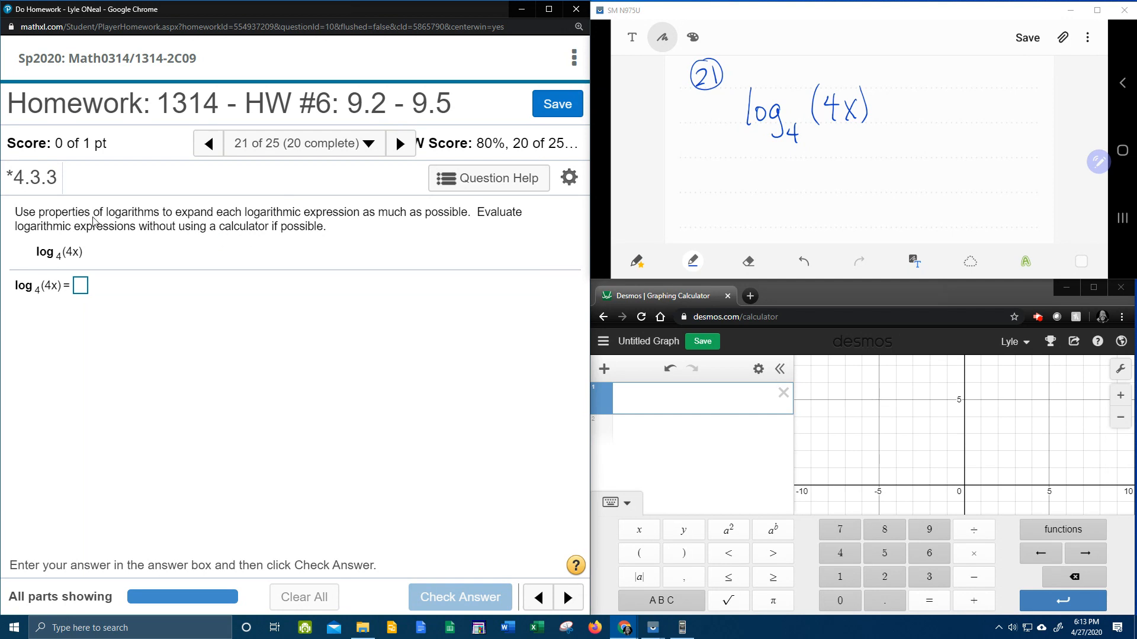
{"action": "mouse_move", "coordinate": [927, 196]}
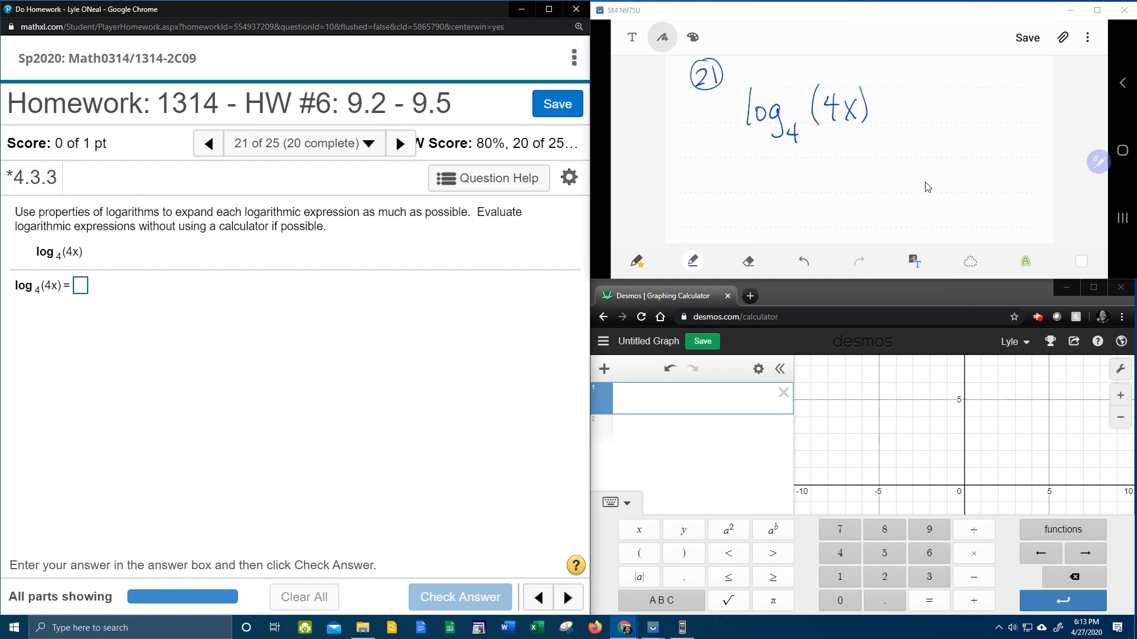
Handwrite the product, quotient and power rules in Samsung Notes, ticking the product rule.
{"action": "left_click_drag", "start_coordinate": [702, 171], "coordinate": [699, 196]}
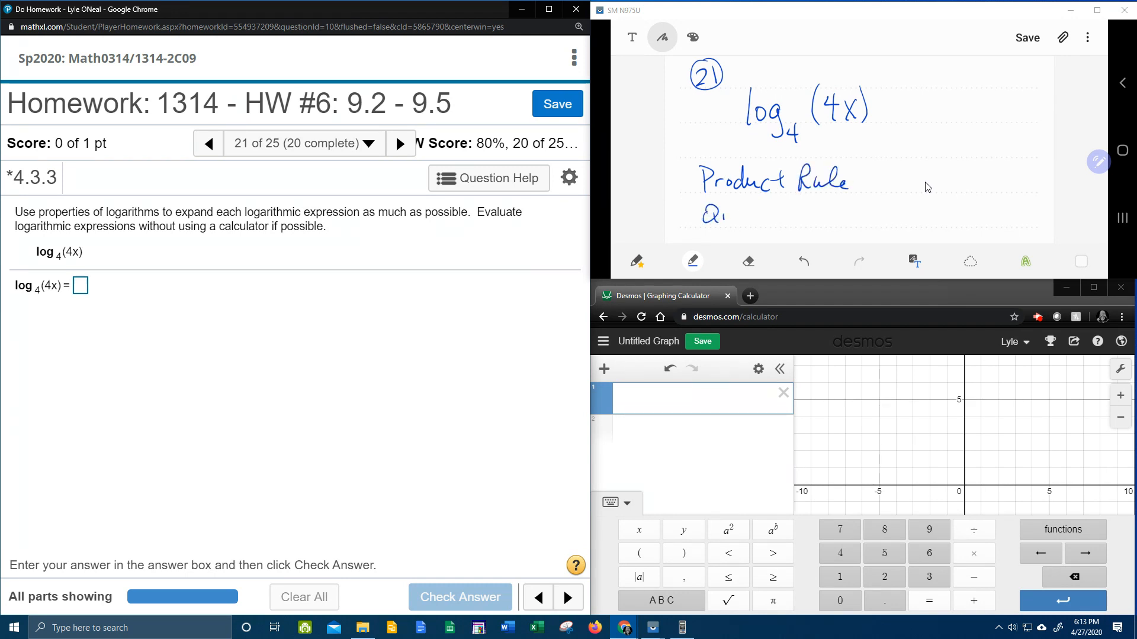
{"action": "left_click_drag", "start_coordinate": [714, 213], "coordinate": [765, 214]}
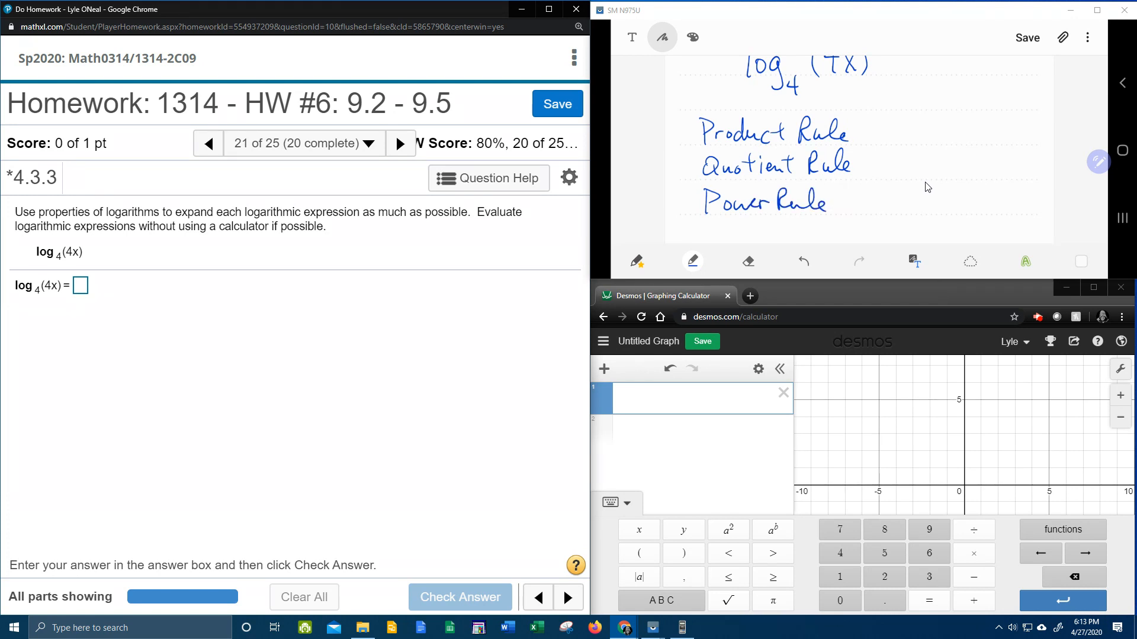
{"action": "scroll", "scroll_direction": "down", "scroll_amount": 3}
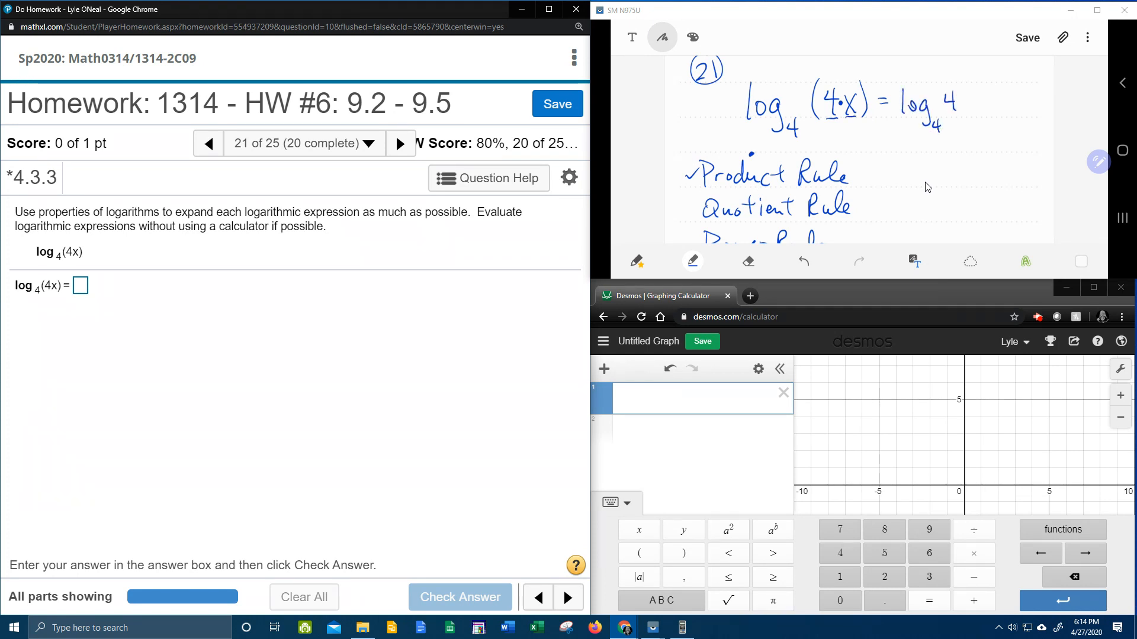
Handwrite log₄(4x) = log₄4 + log₄x, then begin "= 1 +" on the next line.
{"action": "left_click_drag", "start_coordinate": [841, 97], "coordinate": [920, 76]}
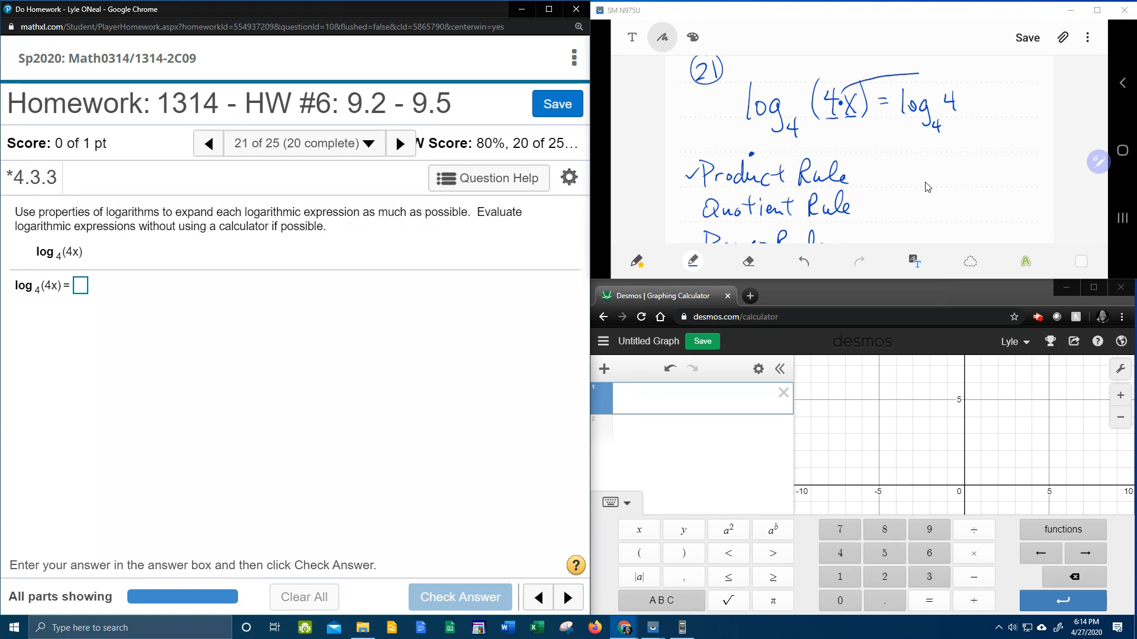
{"action": "left_click_drag", "start_coordinate": [913, 76], "coordinate": [972, 99]}
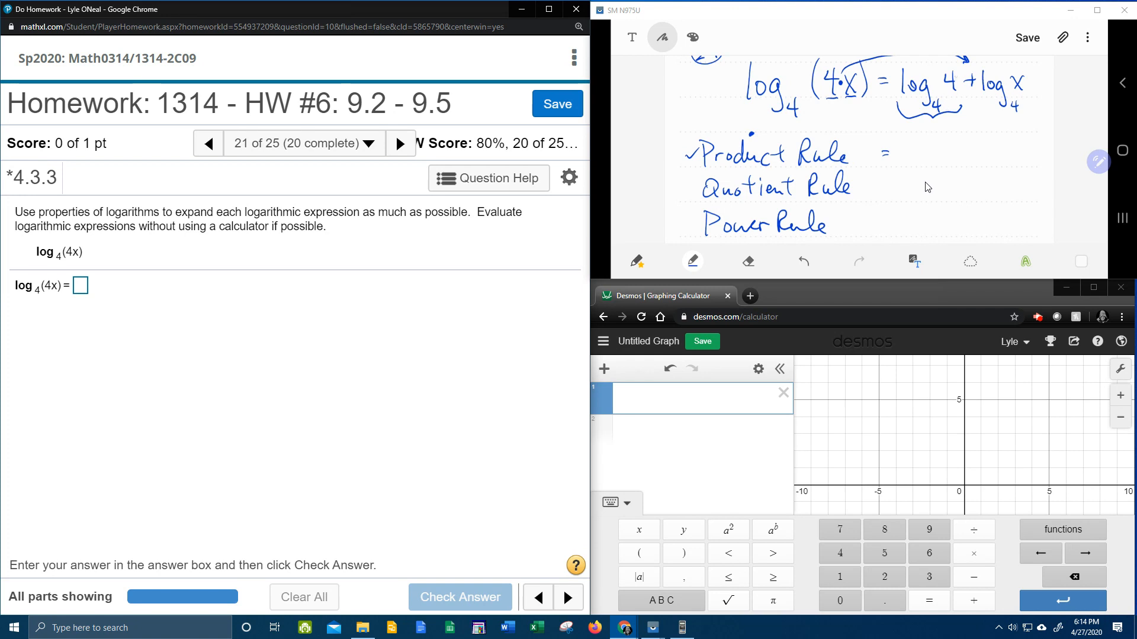
{"action": "left_click_drag", "start_coordinate": [927, 142], "coordinate": [926, 161]}
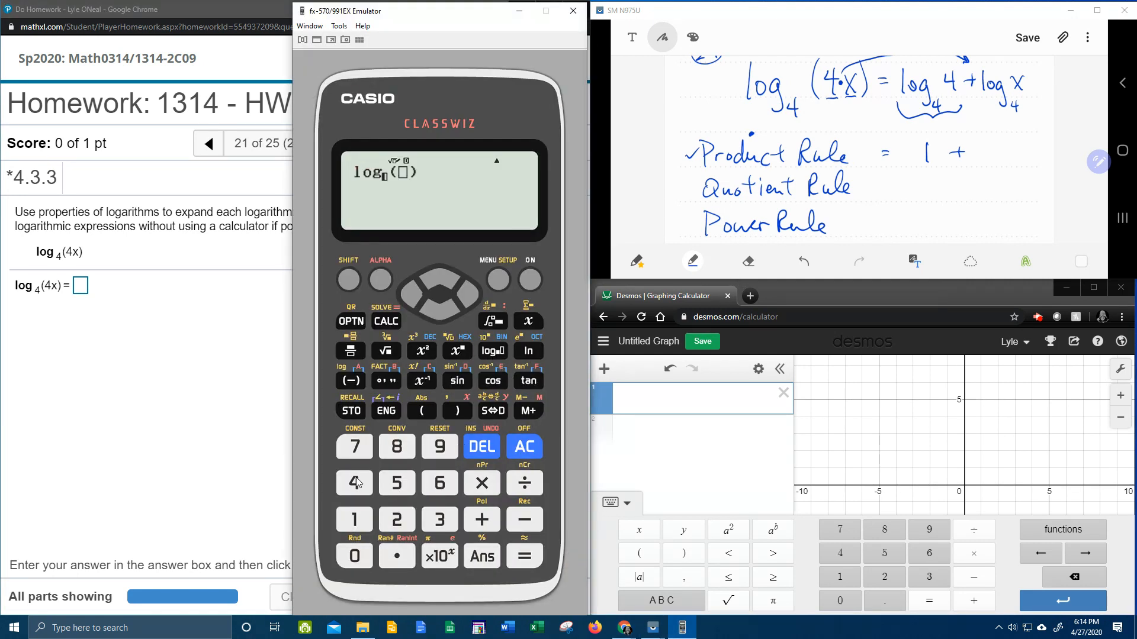
Evaluate log base 4 of 4 on the Casio emulator.
{"action": "left_click", "coordinate": [354, 483]}
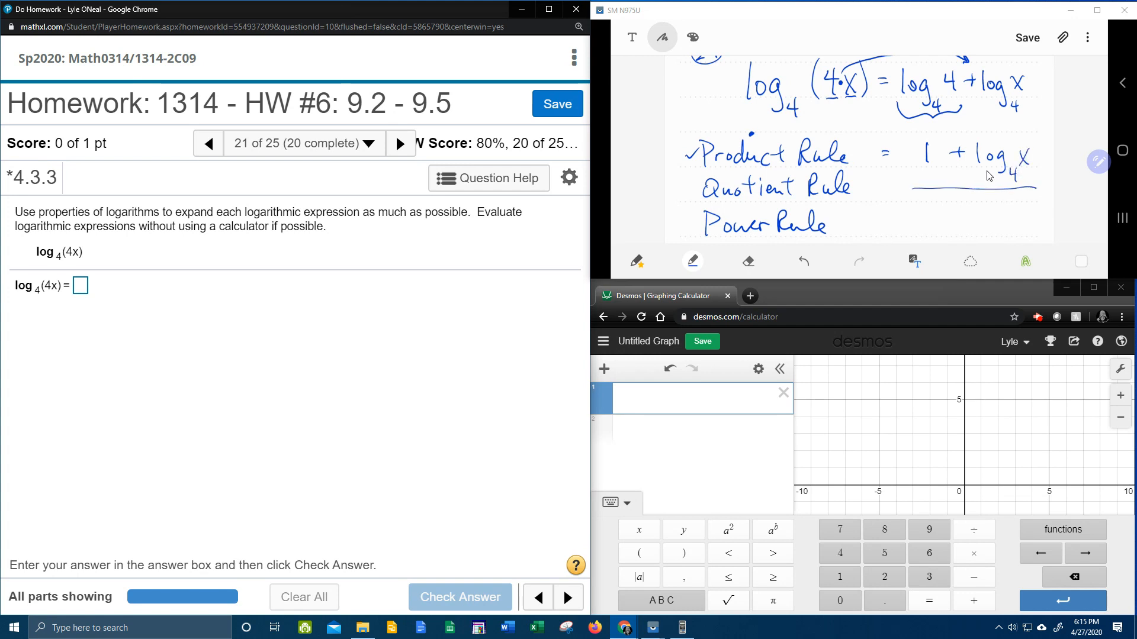
{"action": "mouse_move", "coordinate": [271, 192]}
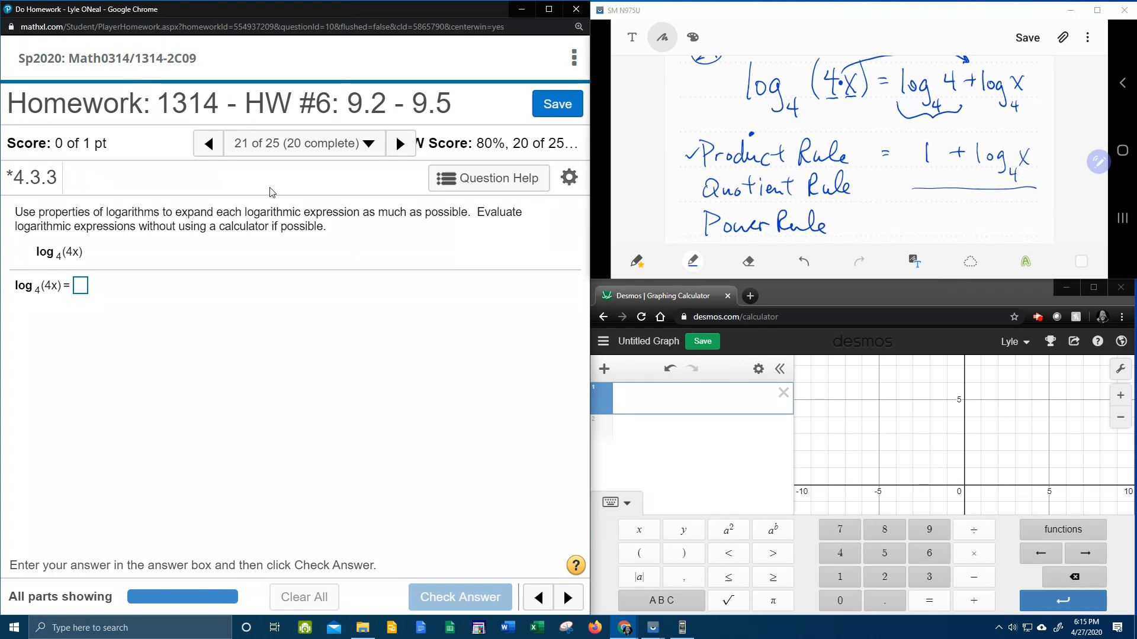
Enter 1 + log₄x in the MathXL answer box and check the answer.
{"action": "left_click", "coordinate": [80, 284]}
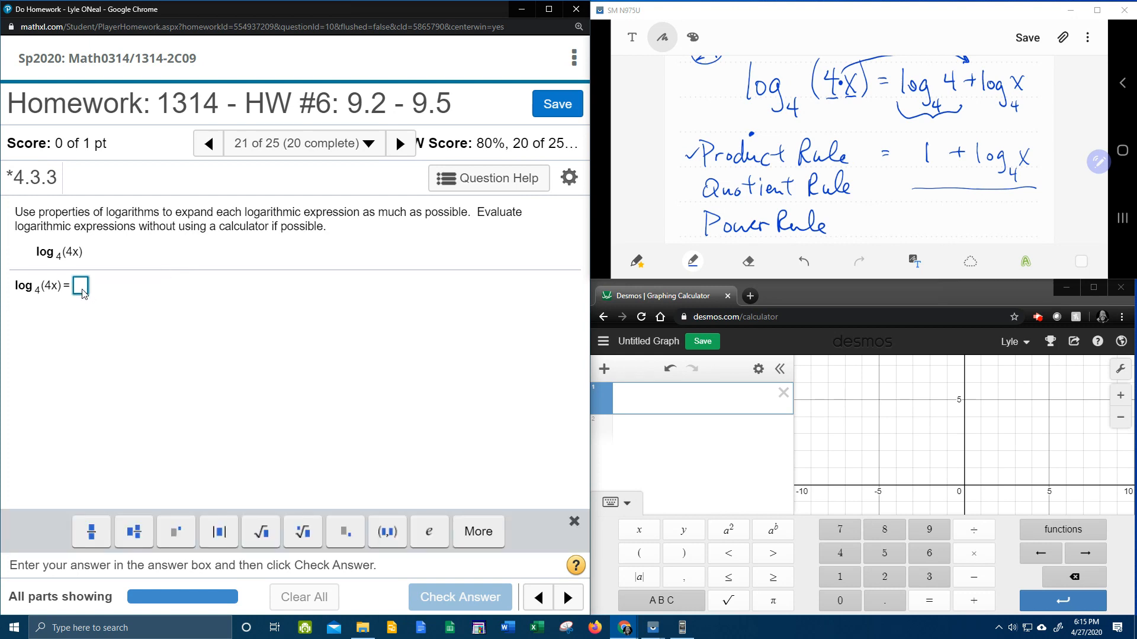
{"action": "type", "text": "1+ log"}
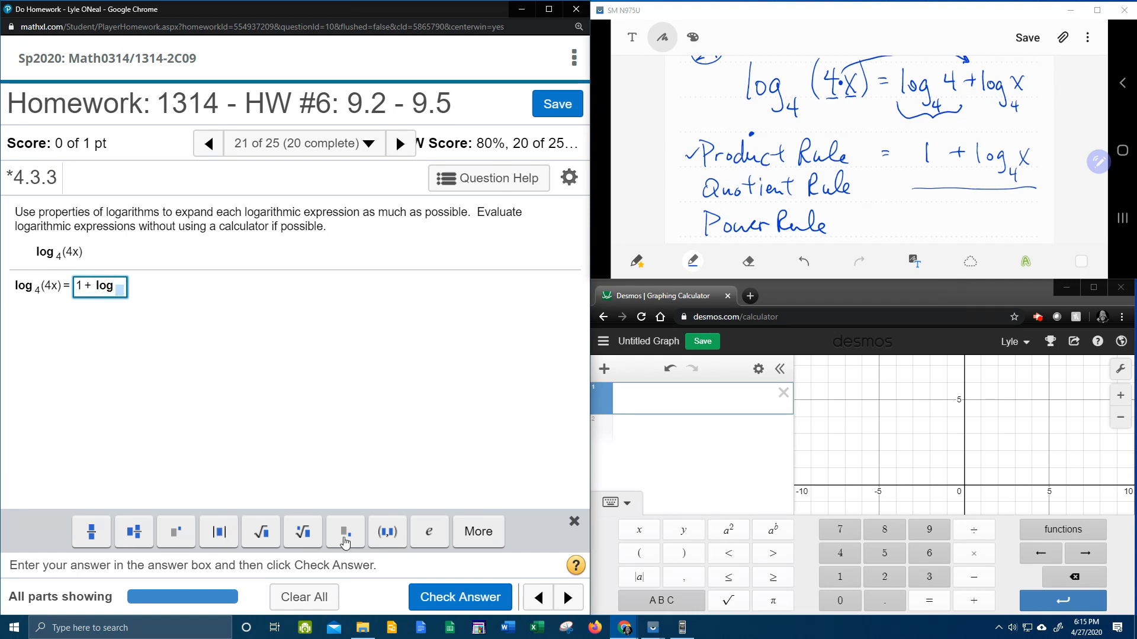
{"action": "type", "text": "4"}
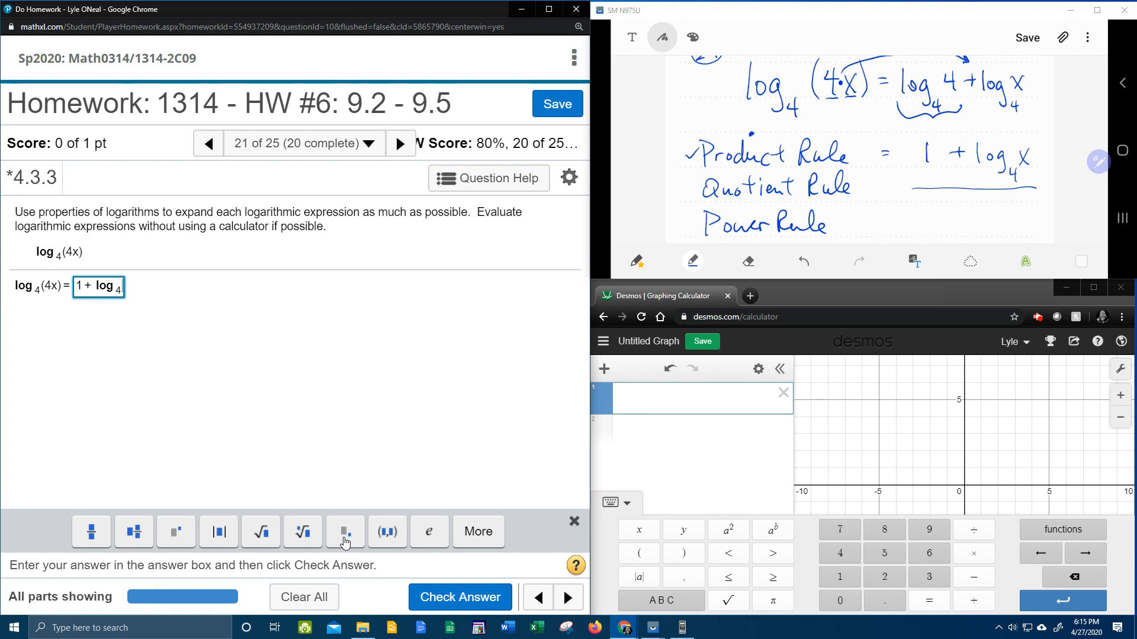
{"action": "left_click", "coordinate": [459, 596]}
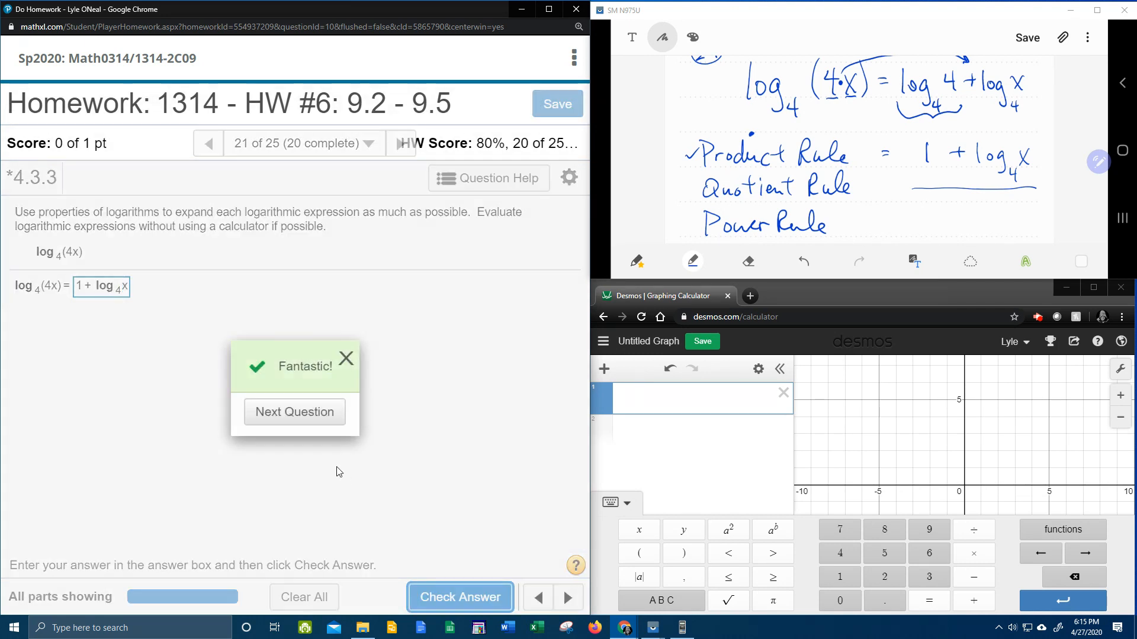